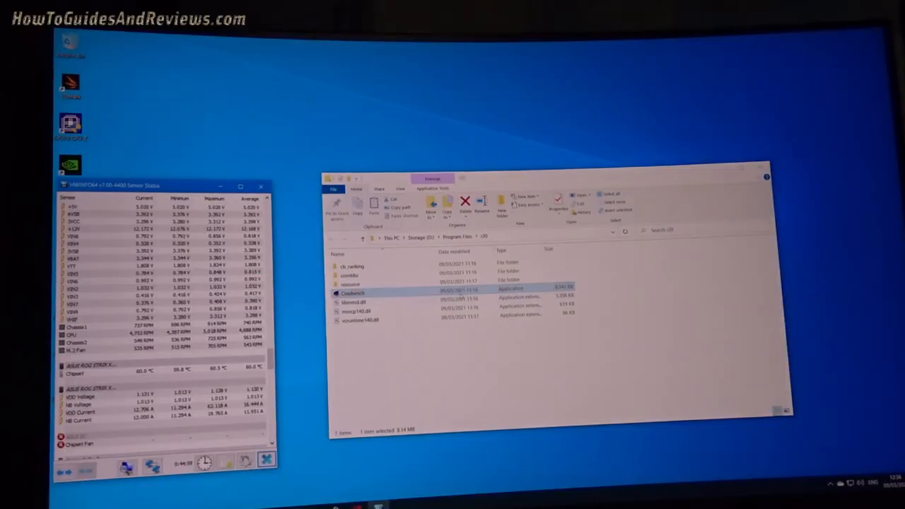
Step: Launch Cinebench R20 from its R20 program folder in File Explorer
double_click(352, 293)
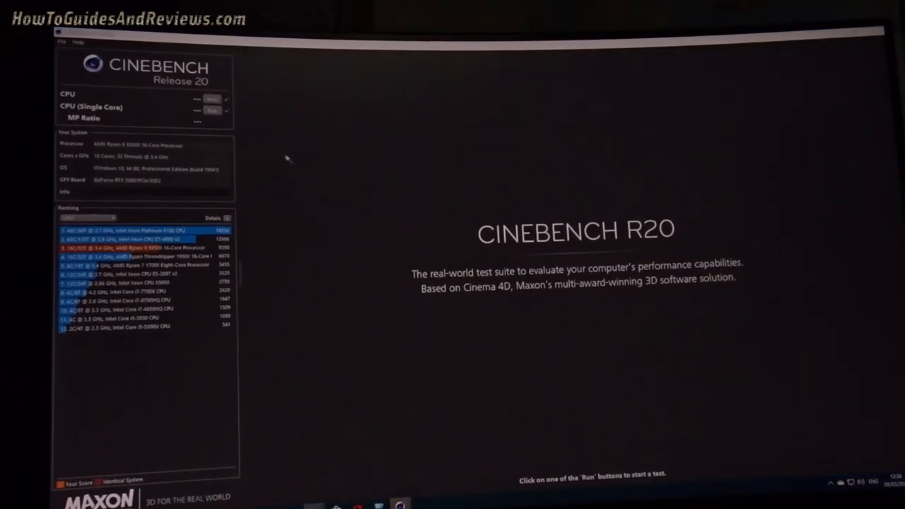
Step: Run the Cinebench R20 multi-core CPU render test, which scores 9315 pts
left_click(212, 109)
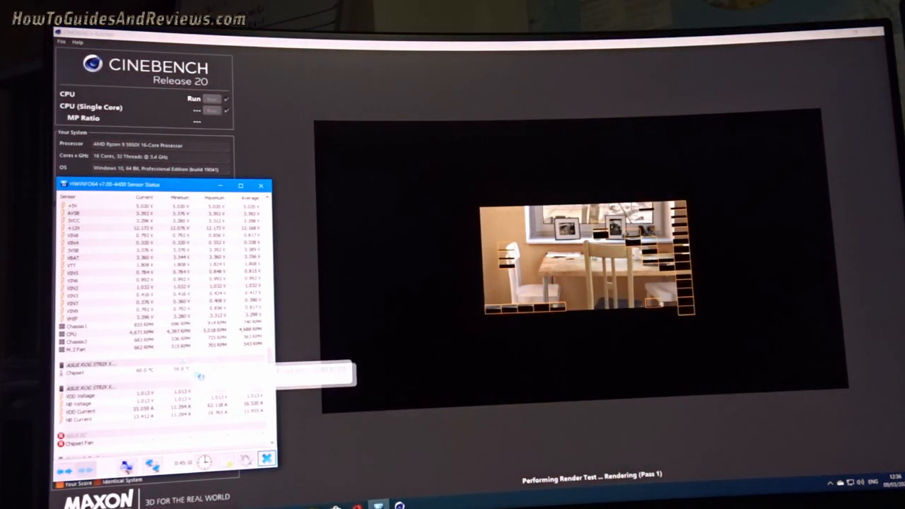
scroll("down", 3)
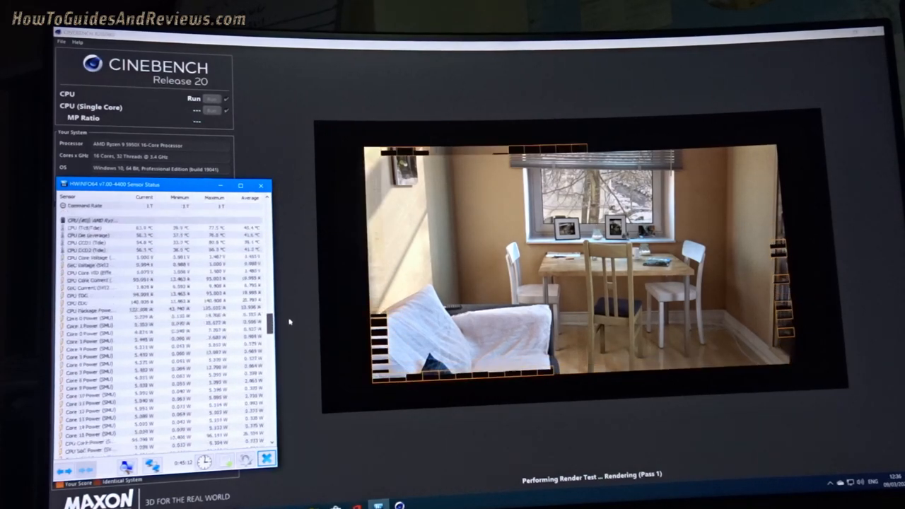
scroll("down", 3)
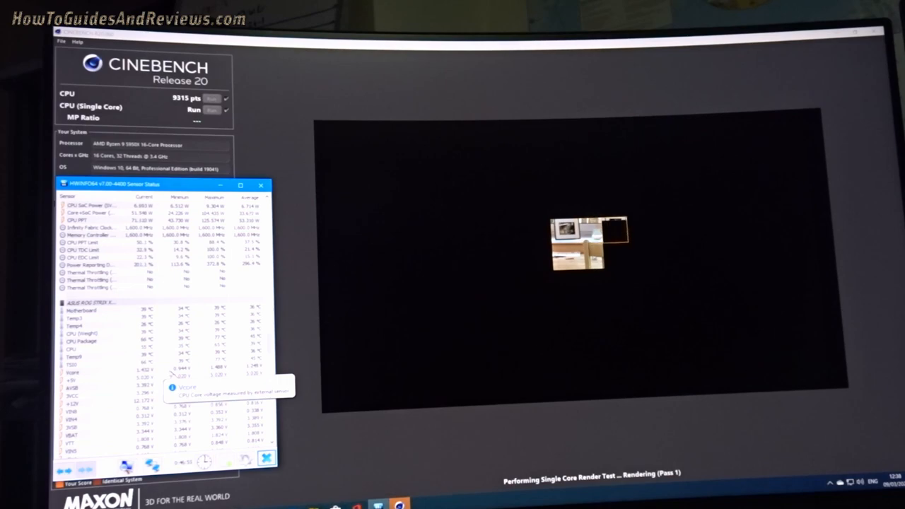
Step: Let the single-core CPU test finish at 620 pts with a 15.03x MP ratio
scroll("down", 3)
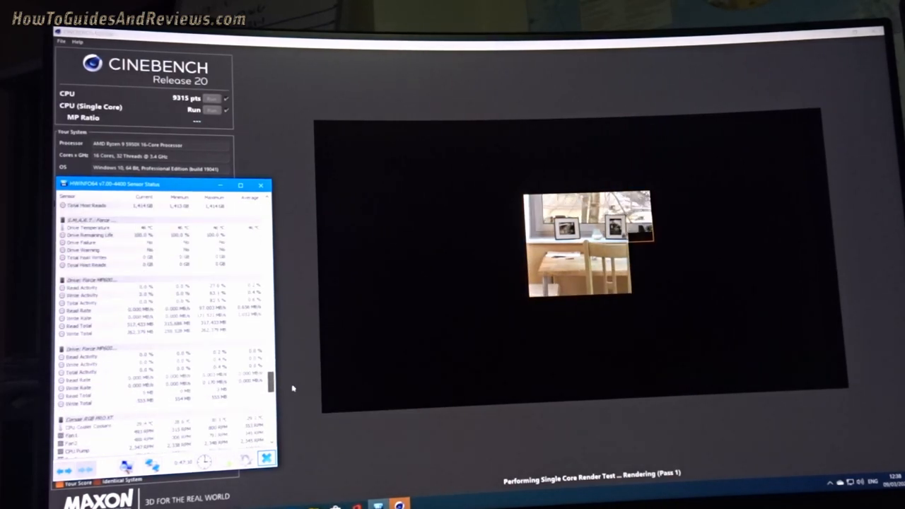
scroll("down", 3)
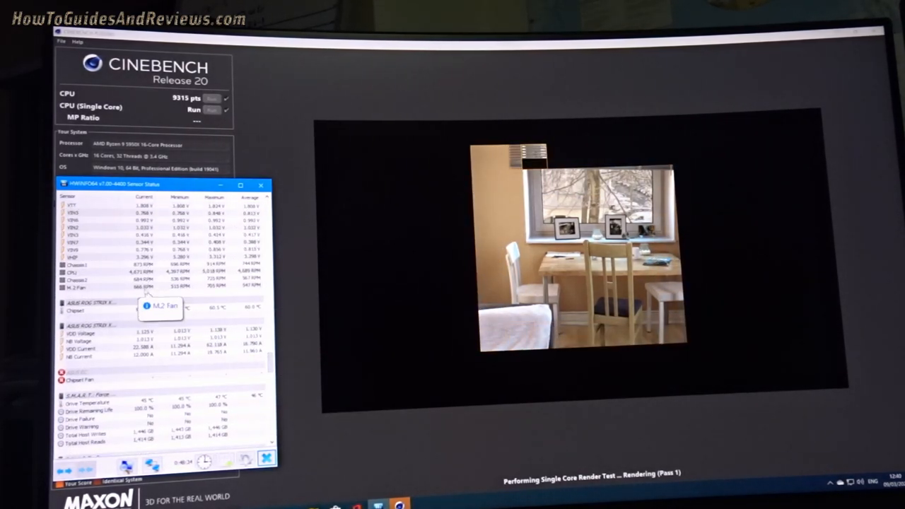
scroll("down", 3)
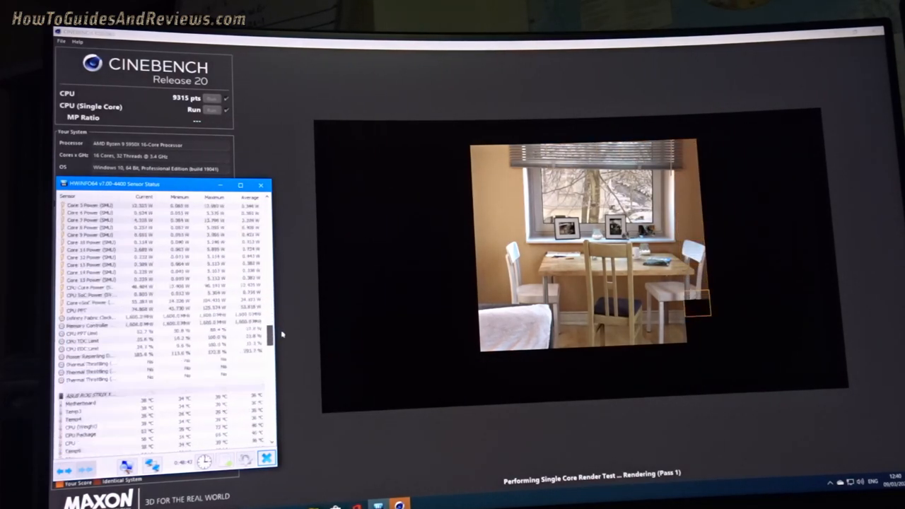
scroll("down", 3)
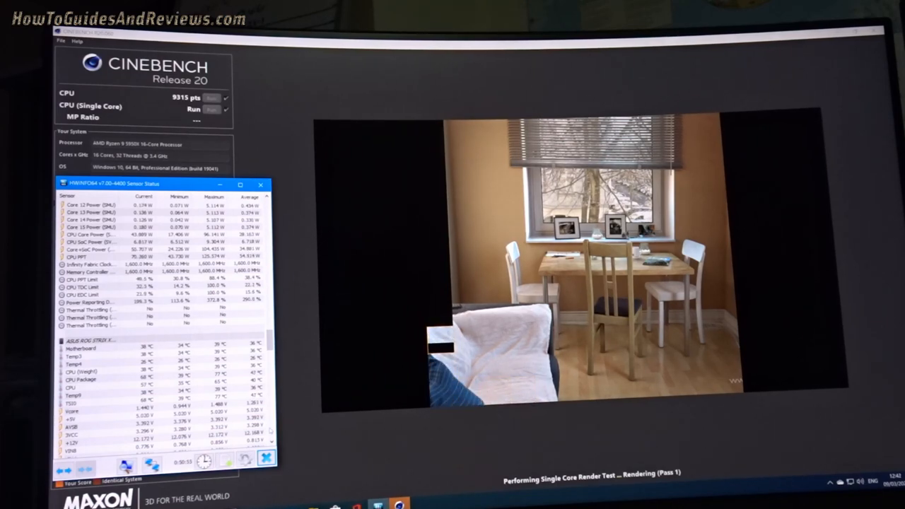
scroll("down", 3)
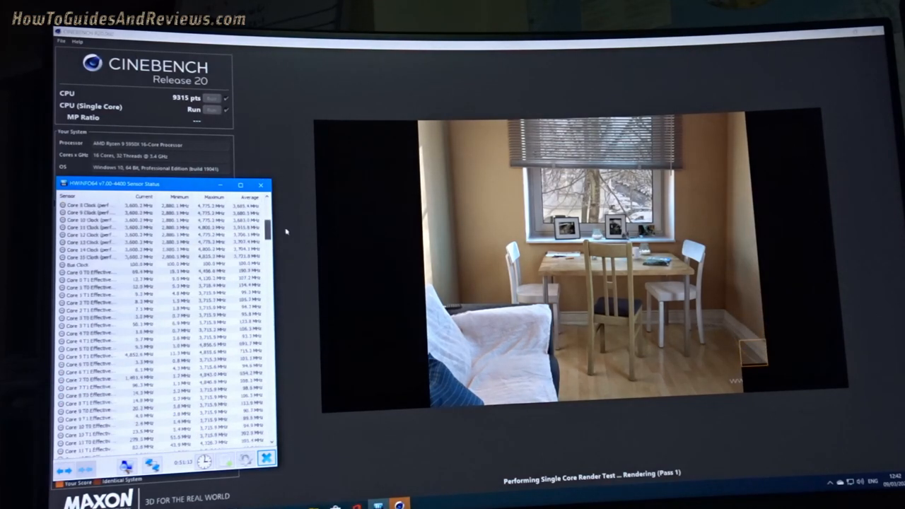
scroll("down", 3)
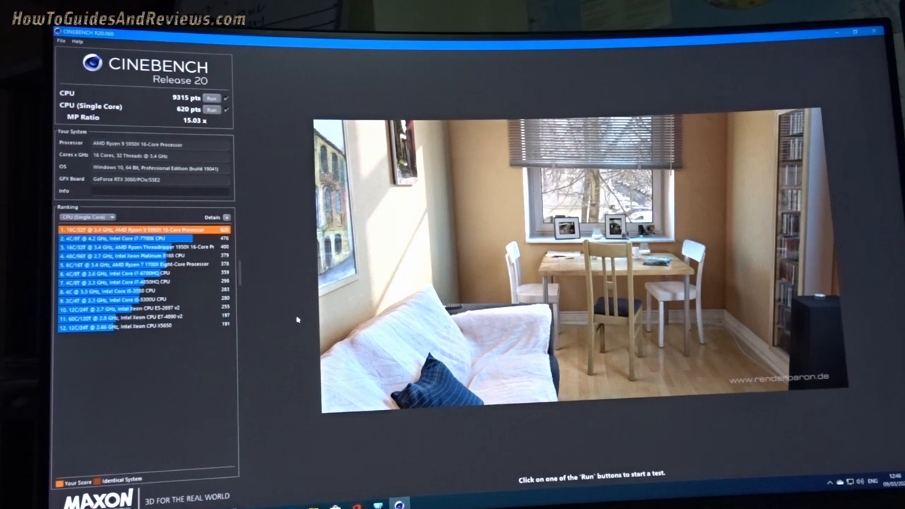
mouse_move(494, 485)
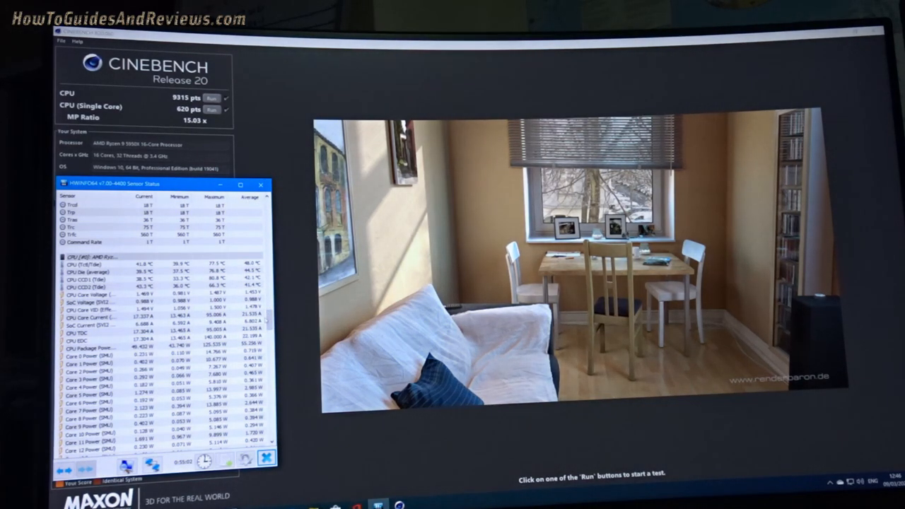
mouse_move(109, 287)
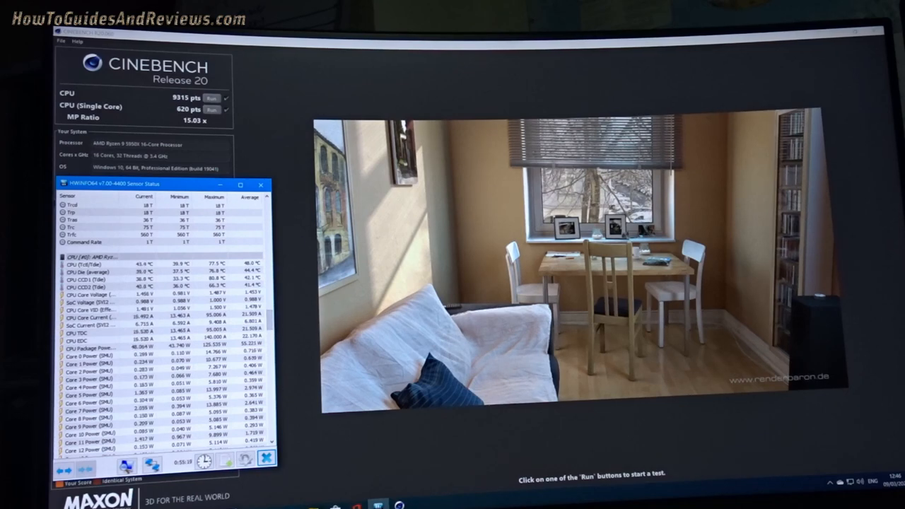
Step: Close Cinebench R20 after recording the 9315, 620 and 15.03x results
left_click(261, 185)
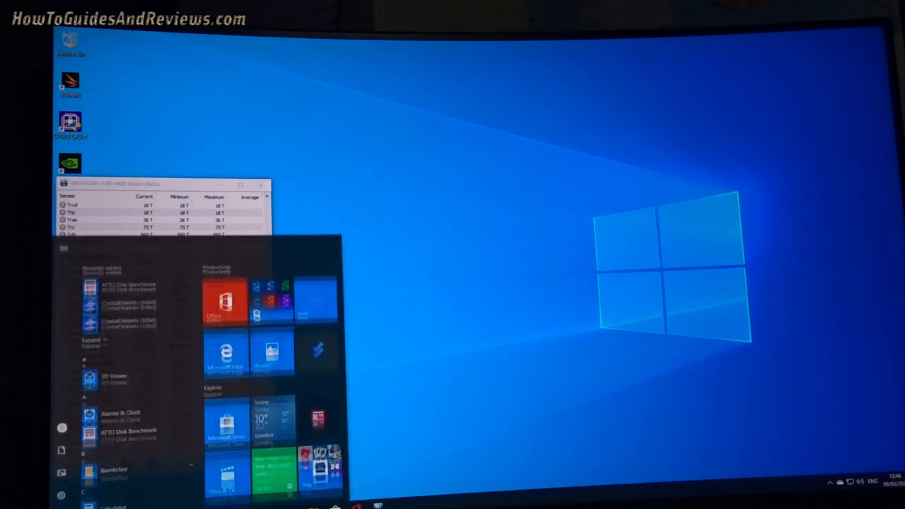
Step: Search 'ms' in the Start menu and launch MSI Kombustor
type("m")
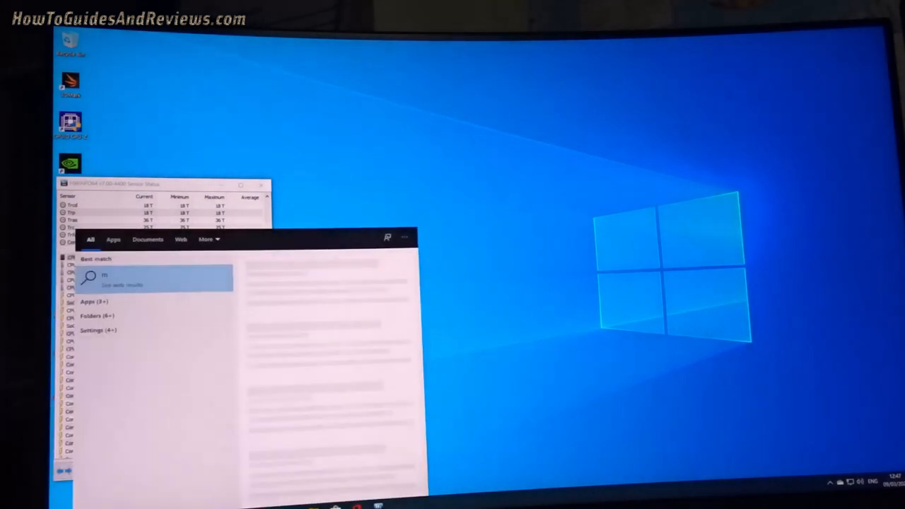
type("s")
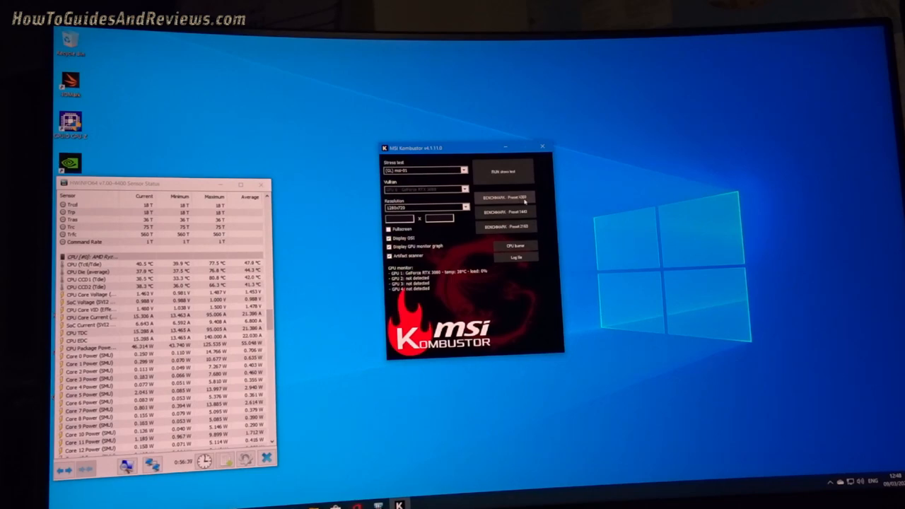
Step: Run Kombustor's 1080p preset GPU benchmark, scoring 5963 points at 99 FPS
left_click(506, 196)
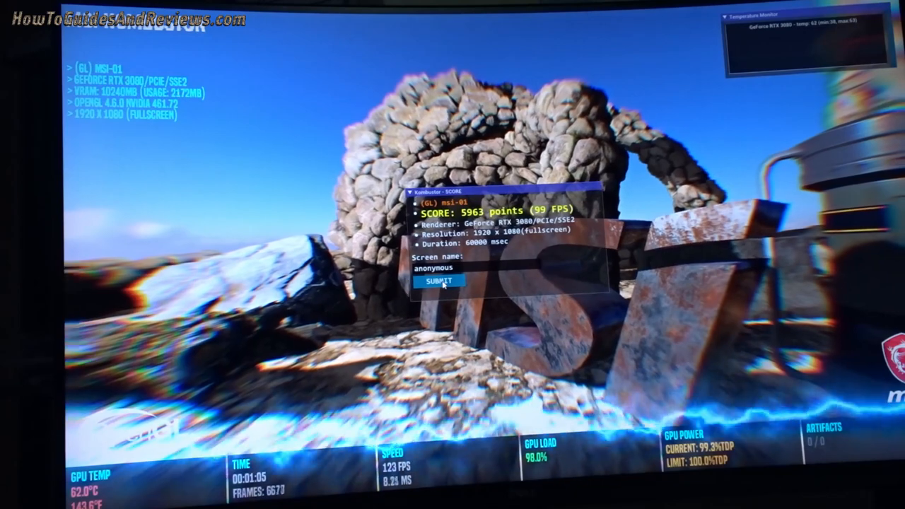
Step: Submit the 5963-point score online as anonymous, getting score ID 810763
left_click(439, 281)
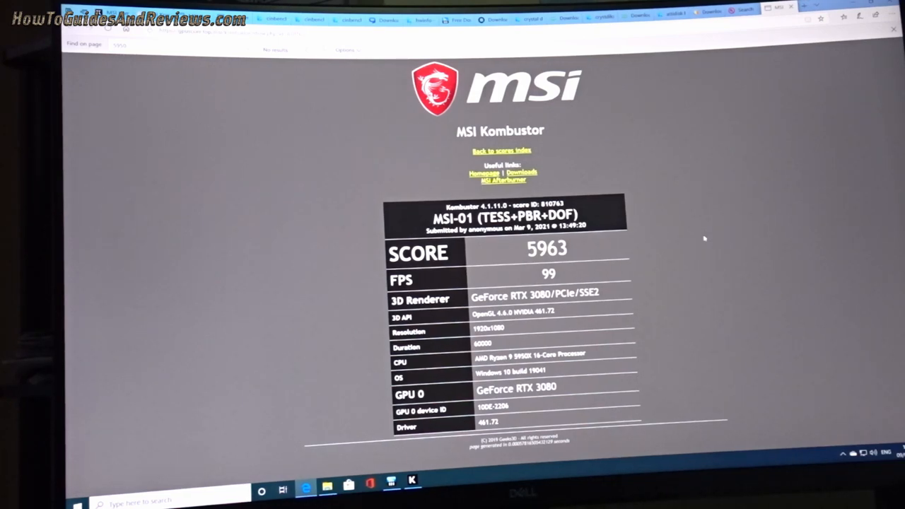
mouse_move(700, 233)
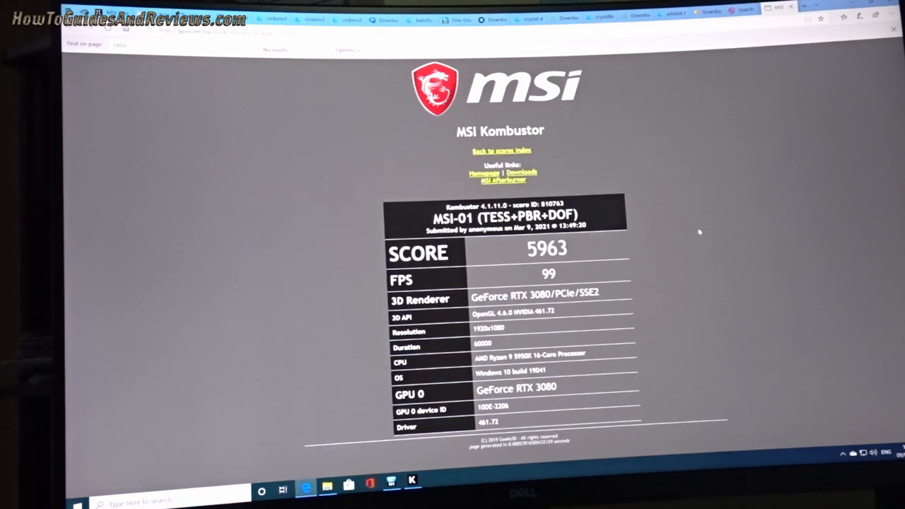
mouse_move(694, 224)
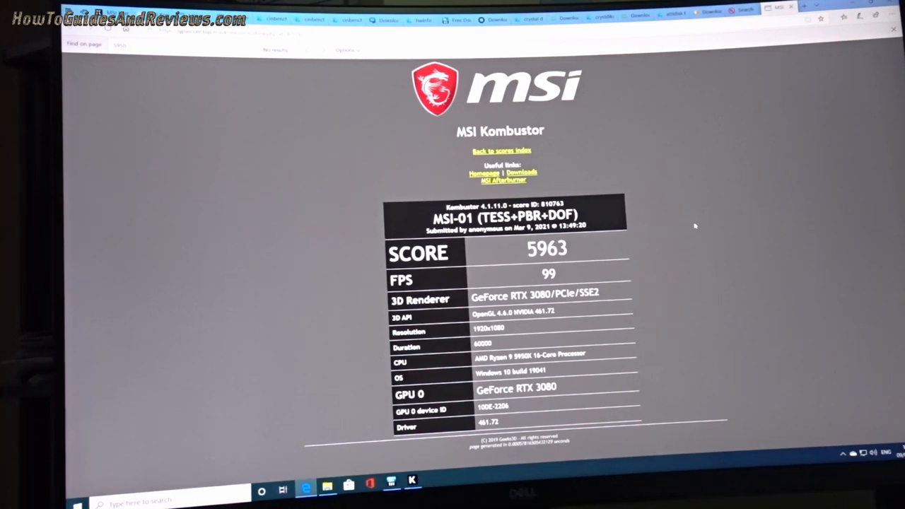
mouse_move(632, 179)
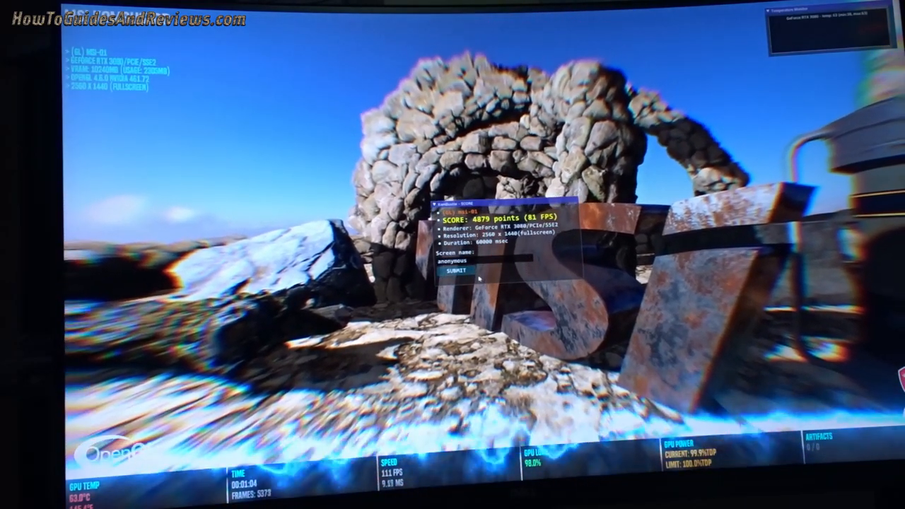
Step: Close the finished benchmark run and return to the idle Kombustor launcher
left_click(455, 270)
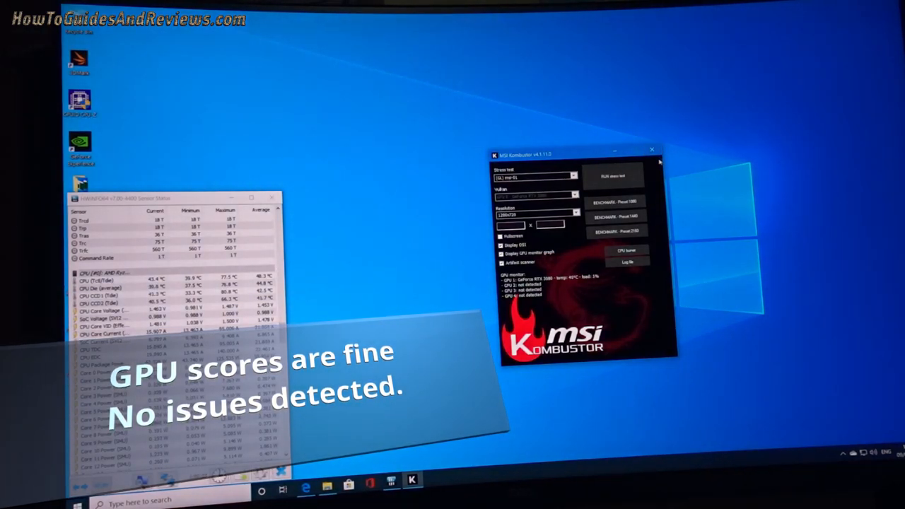
Step: Close Kombustor, launch CrystalDiskMark via UAC, and view the Force MP600 drive's SMART details
left_click(651, 150)
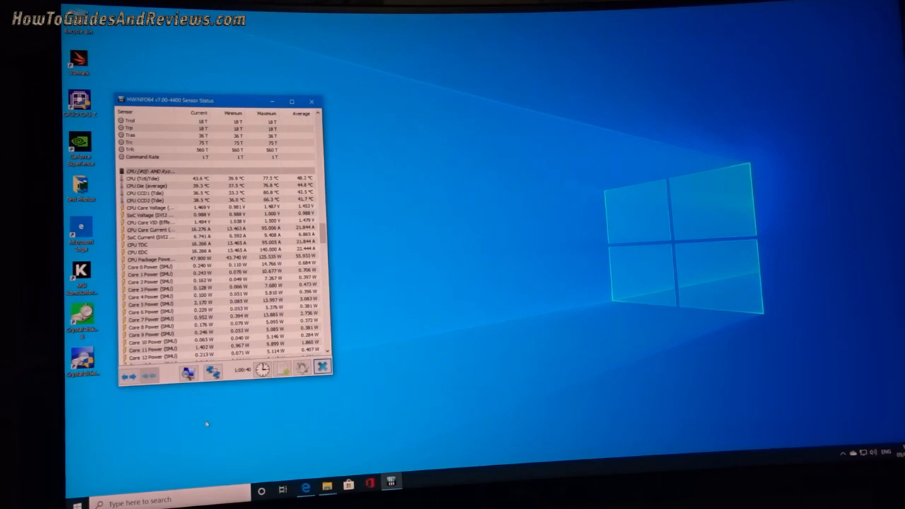
mouse_move(318, 270)
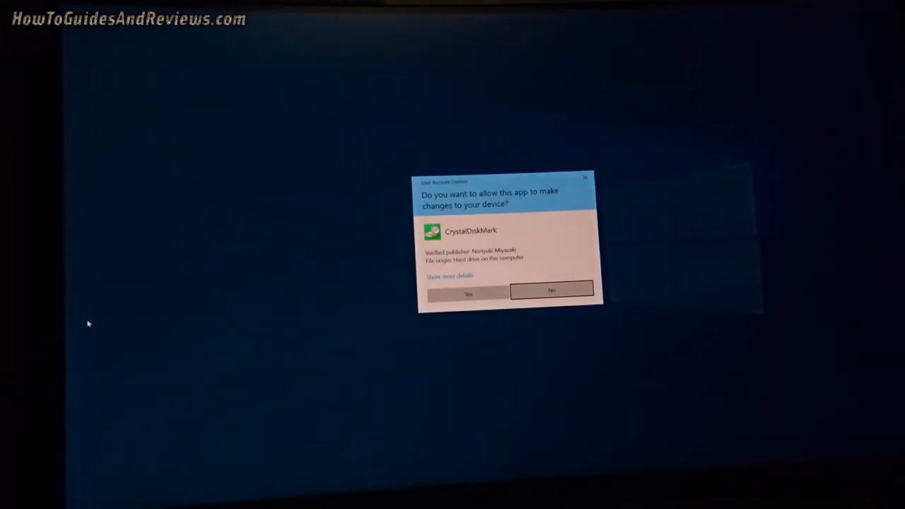
left_click(468, 294)
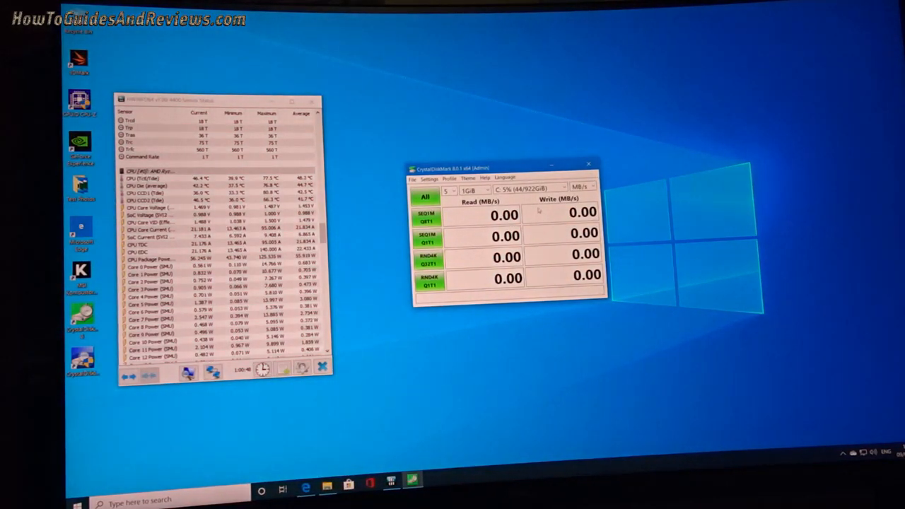
left_click(588, 163)
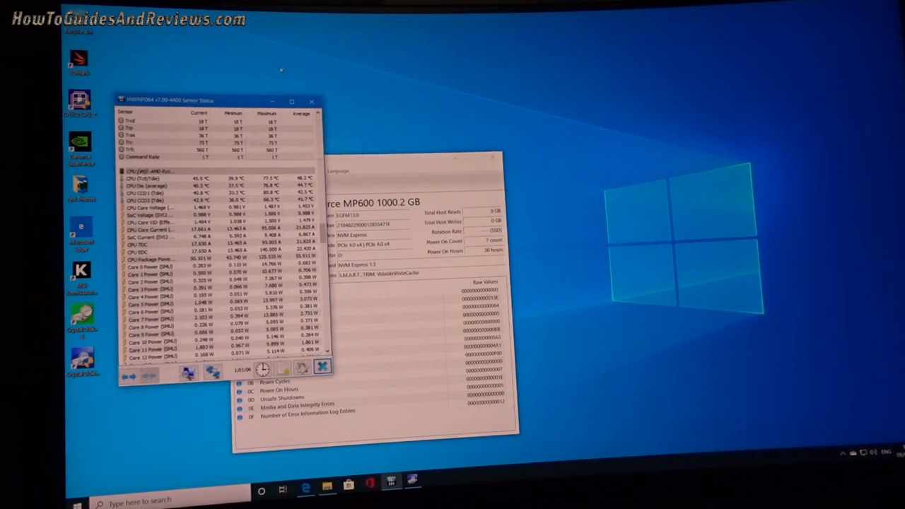
Step: Launch ATTO Disk Benchmark from Start, pick a different test file size, and start benchmarking
left_click(79, 491)
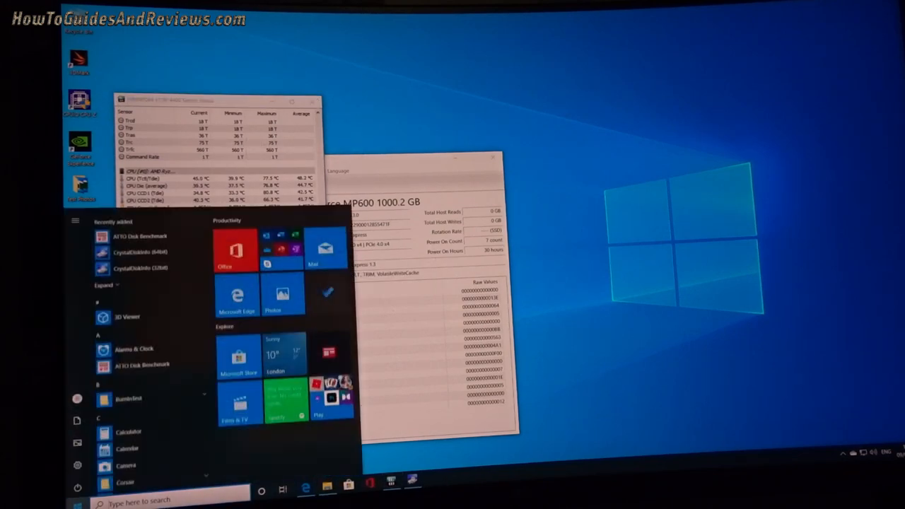
type("ATTO Disk Benchmark")
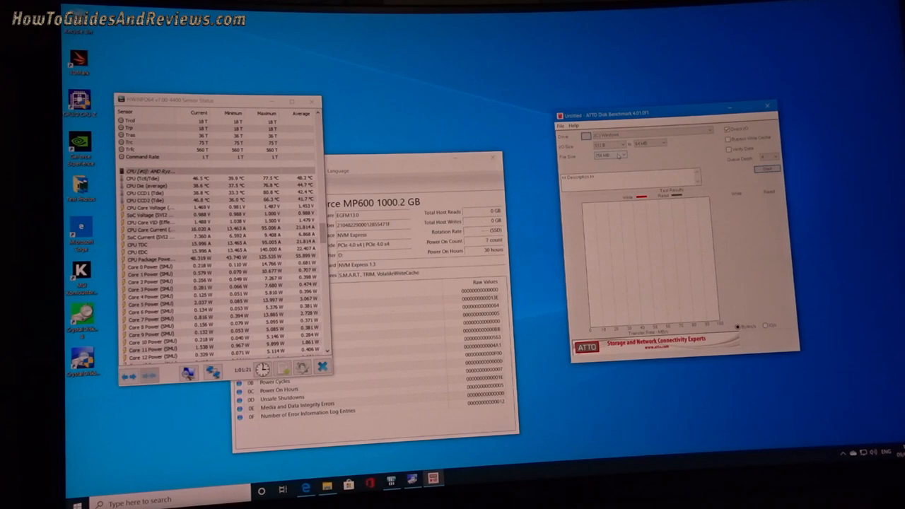
left_click(622, 156)
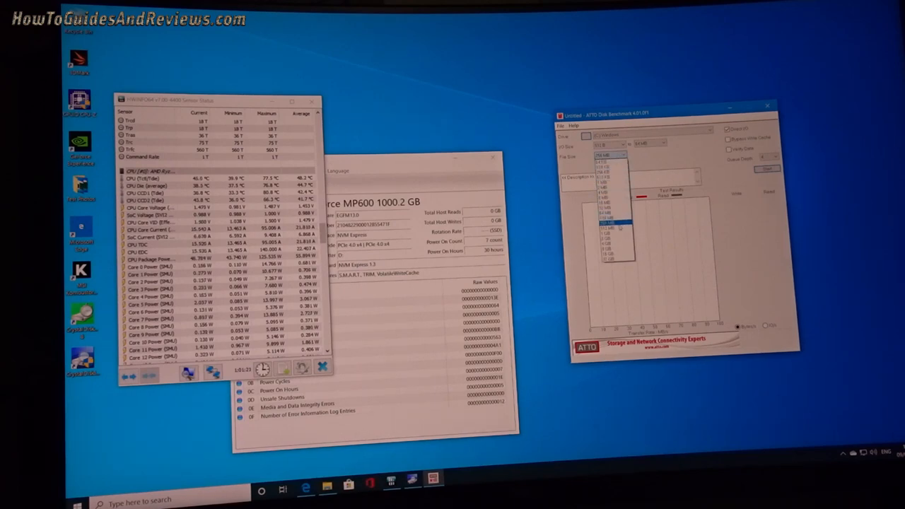
left_click(605, 229)
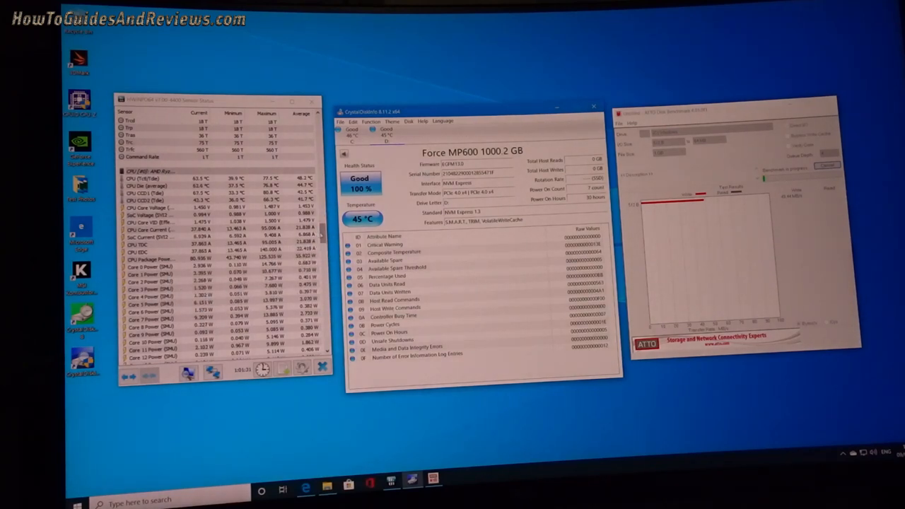
scroll("down", 3)
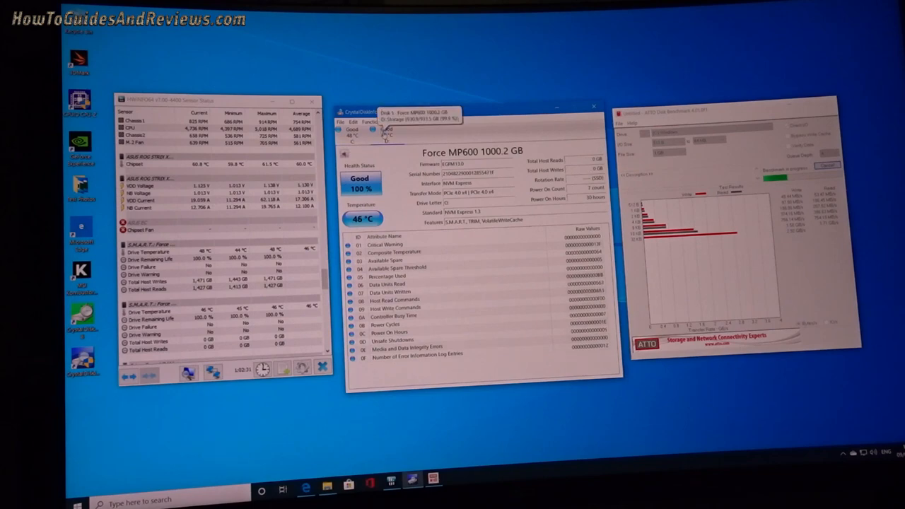
mouse_move(187, 313)
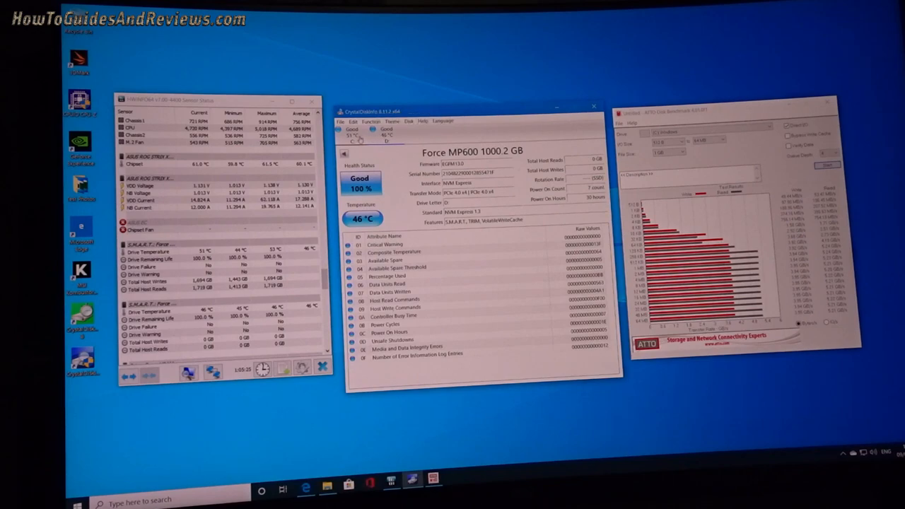
Step: Close the CrystalDiskInfo and ATTO windows, keeping the HWiNFO64 Sensor Status window
left_click(408, 121)
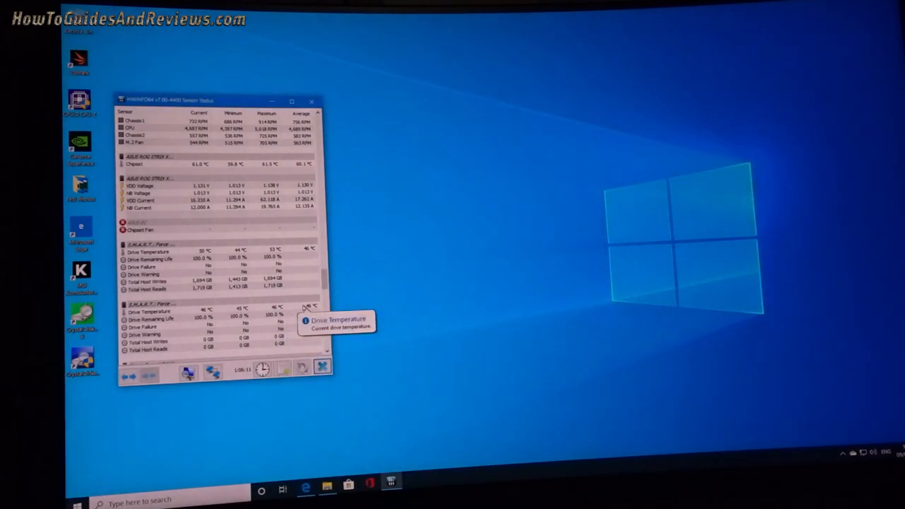
mouse_move(578, 310)
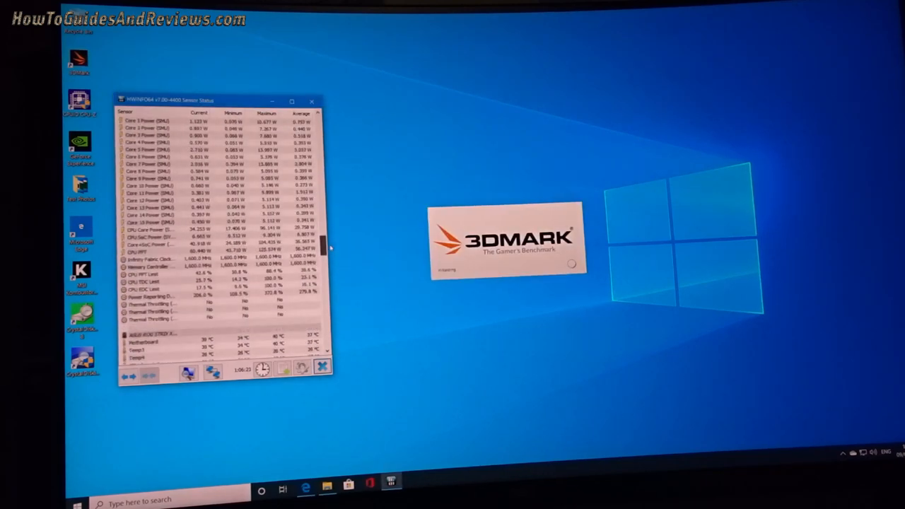
Step: Wait for 3DMark to load its Home tab showing Time Spy ready to run
scroll("up", 3)
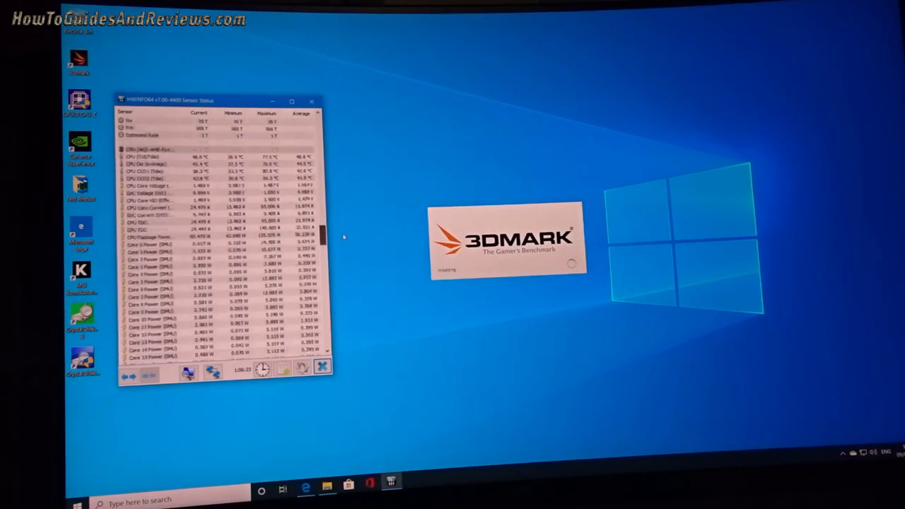
scroll("up", 3)
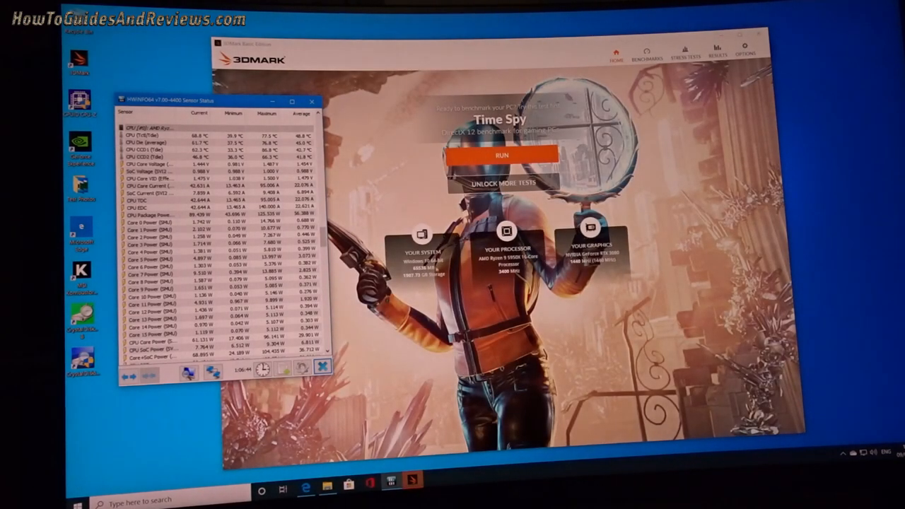
mouse_move(304, 222)
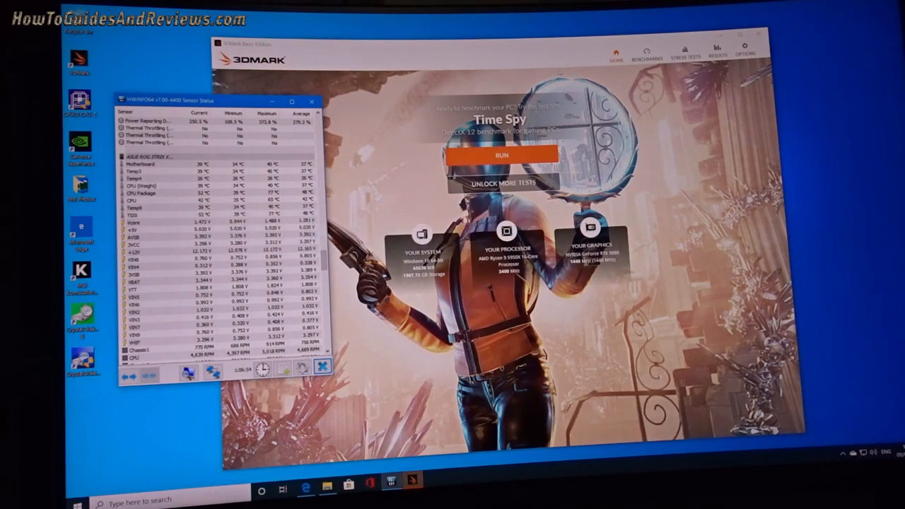
Step: Show the 3DMark Benchmarks tab listing Time Spy as installed
left_click(646, 53)
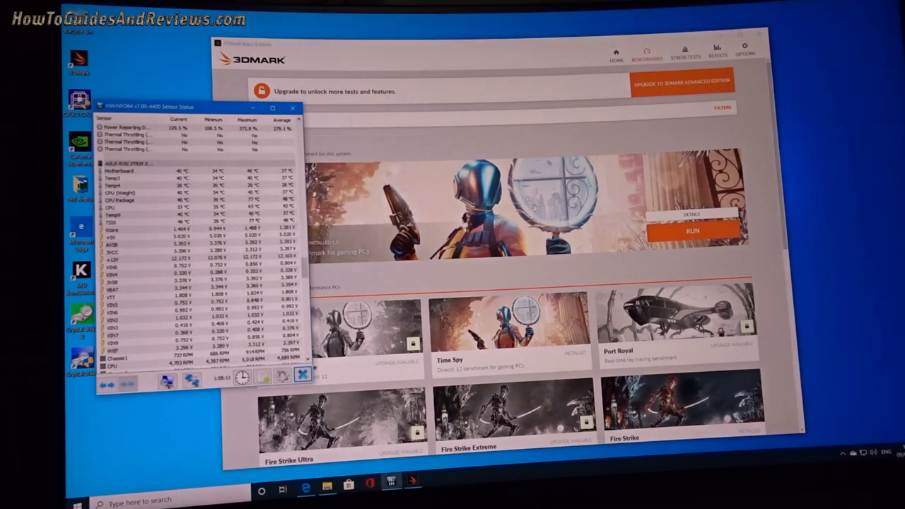
mouse_move(693, 231)
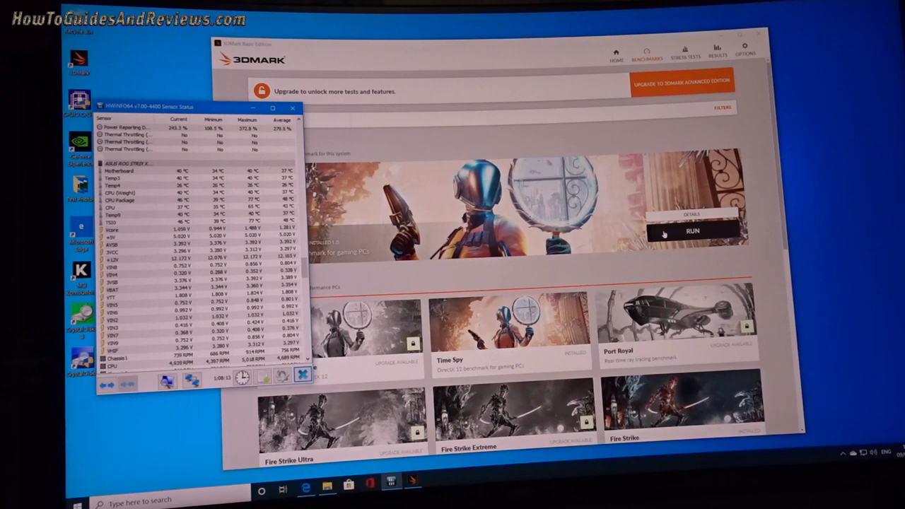
mouse_move(668, 235)
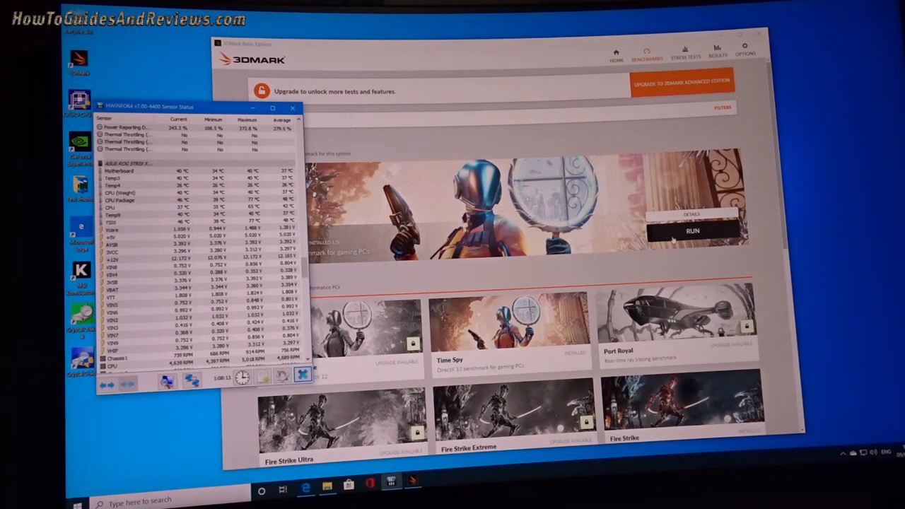
Step: Run Time Spy to completion: score 16,808, graphics 17,532, CPU 13,624
left_click(691, 230)
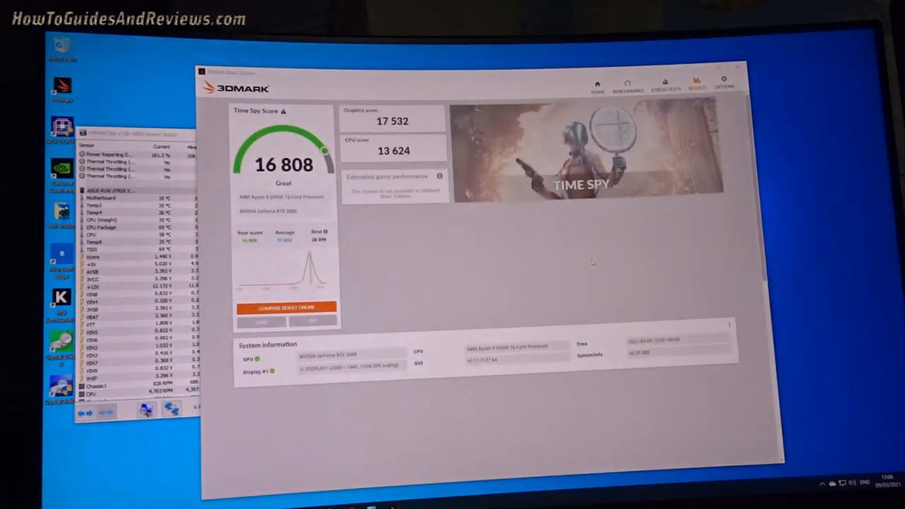
scroll("down", 3)
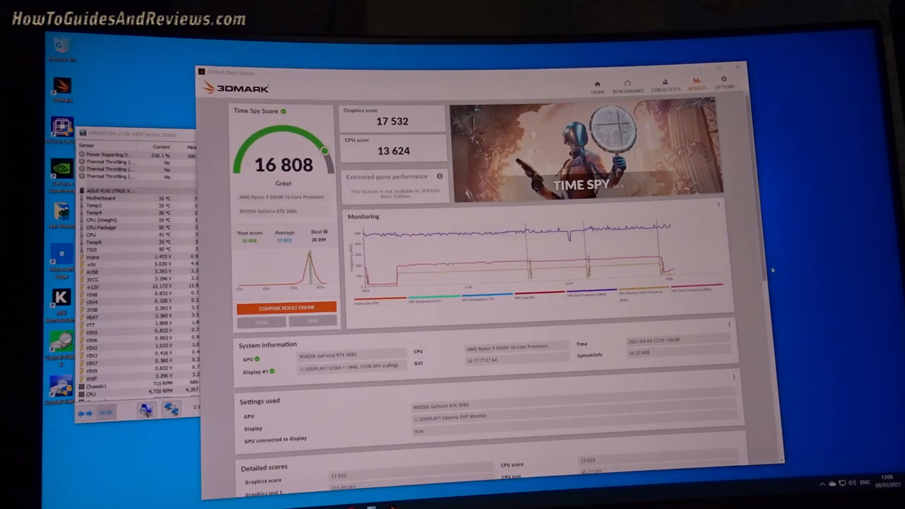
scroll("down", 3)
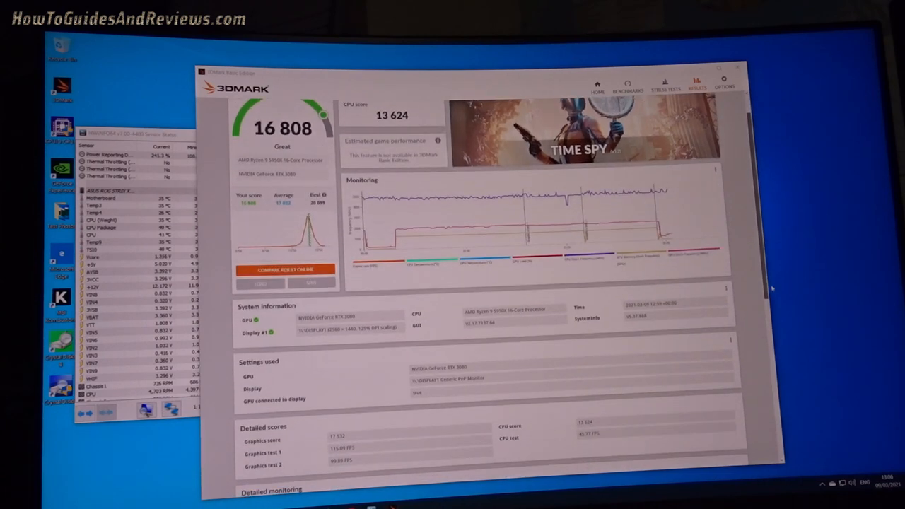
scroll("down", 3)
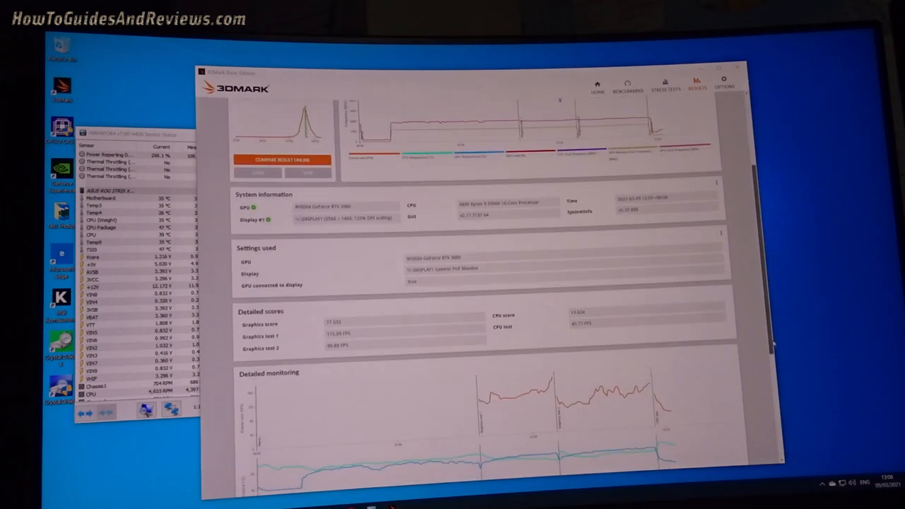
scroll("down", 3)
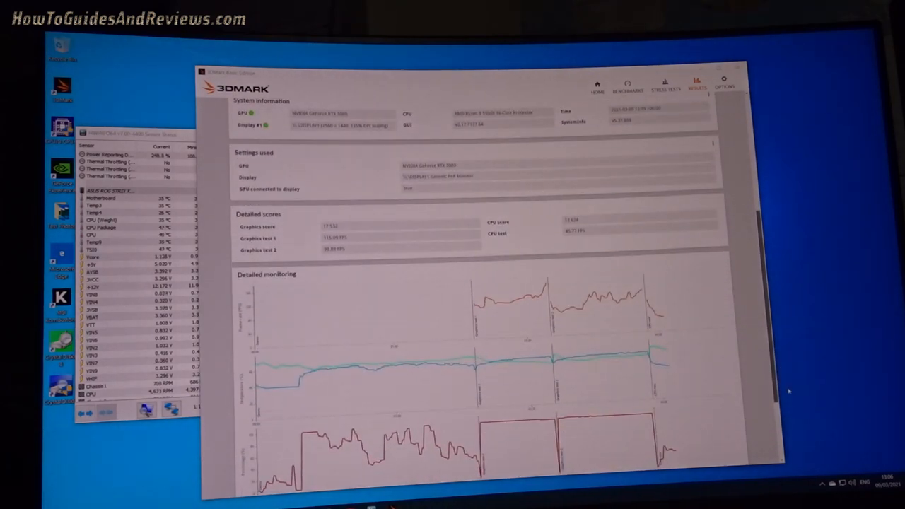
scroll("down", 3)
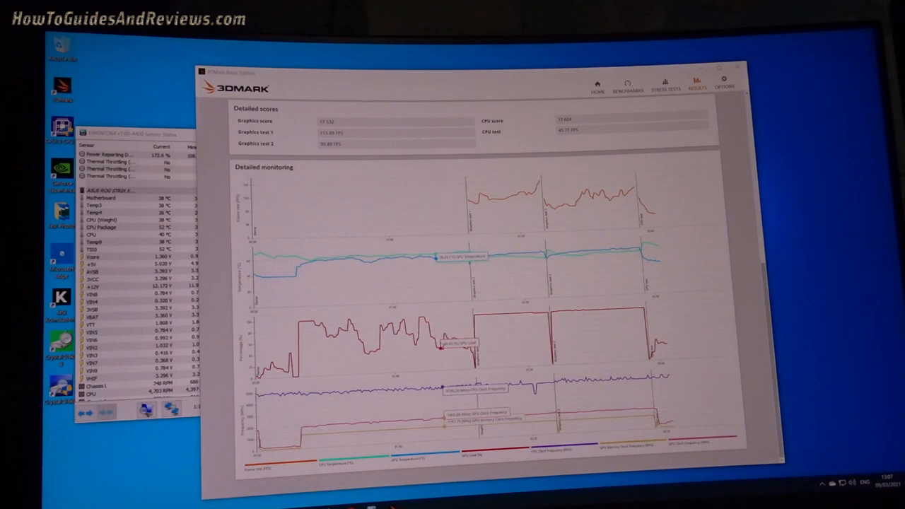
scroll("up", 3)
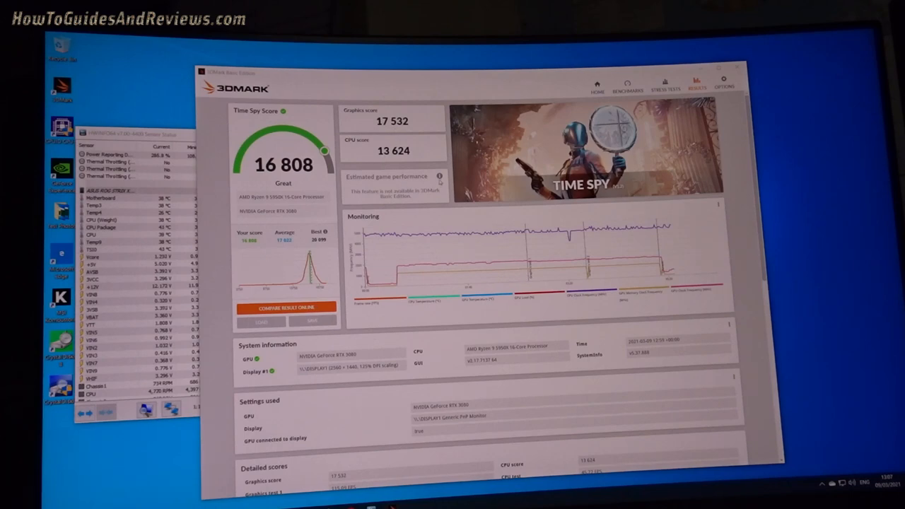
Step: Compare the 16,808 score online, then open the Time Spy Extreme Hall of Fame
left_click(287, 306)
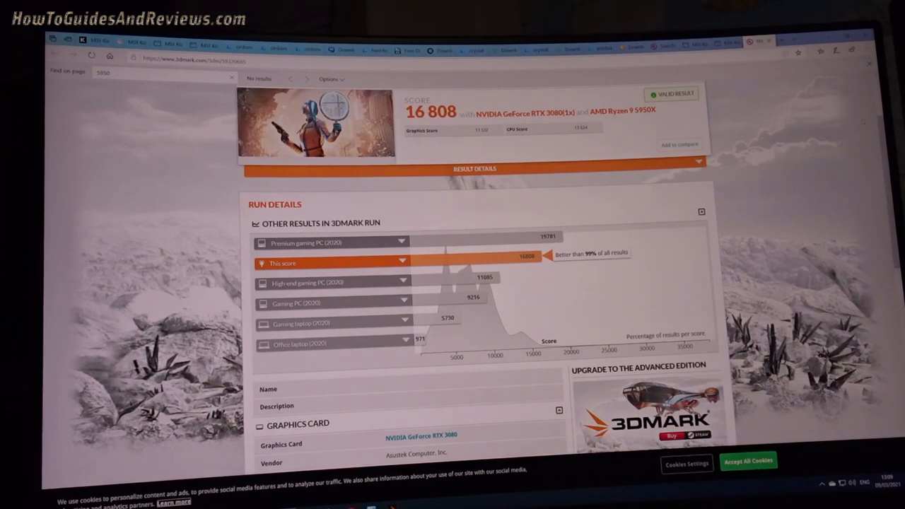
scroll("up", 3)
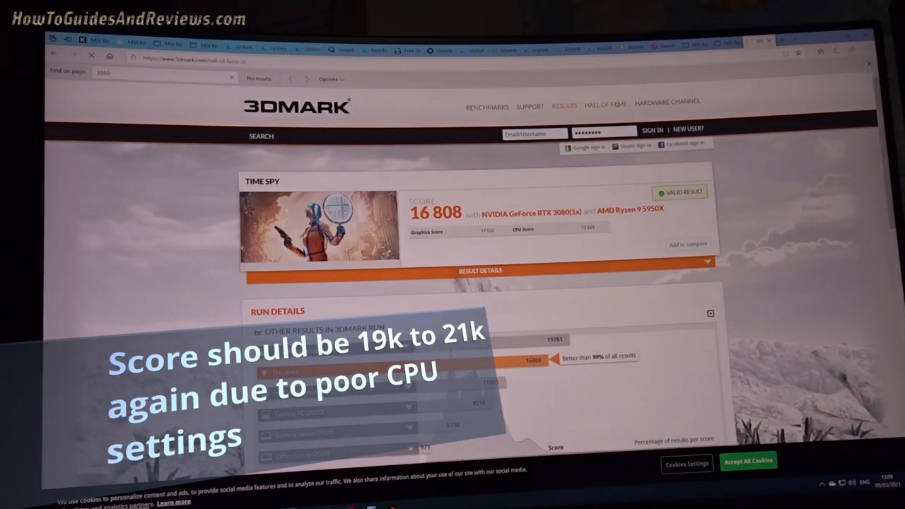
left_click(605, 104)
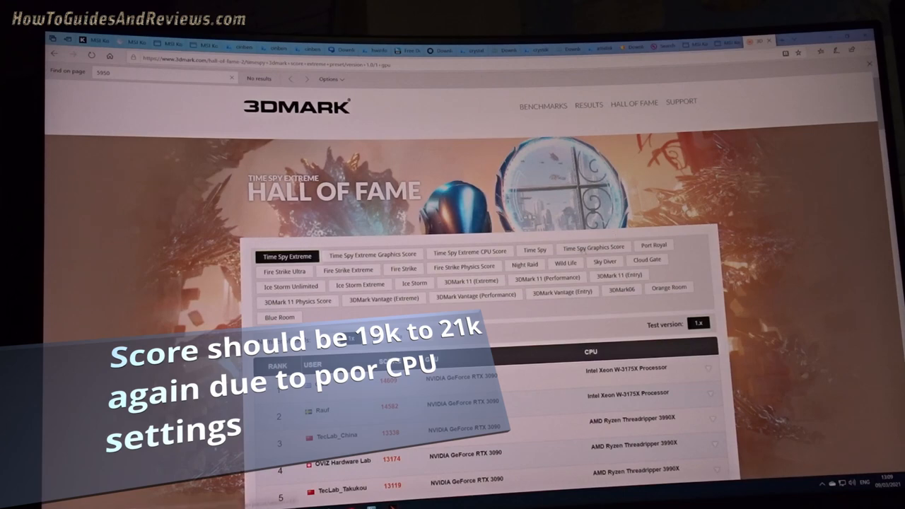
Step: Switch Hall of Fame to Time Spy, set Number of GPUs to 1x, and browse
left_click(533, 249)
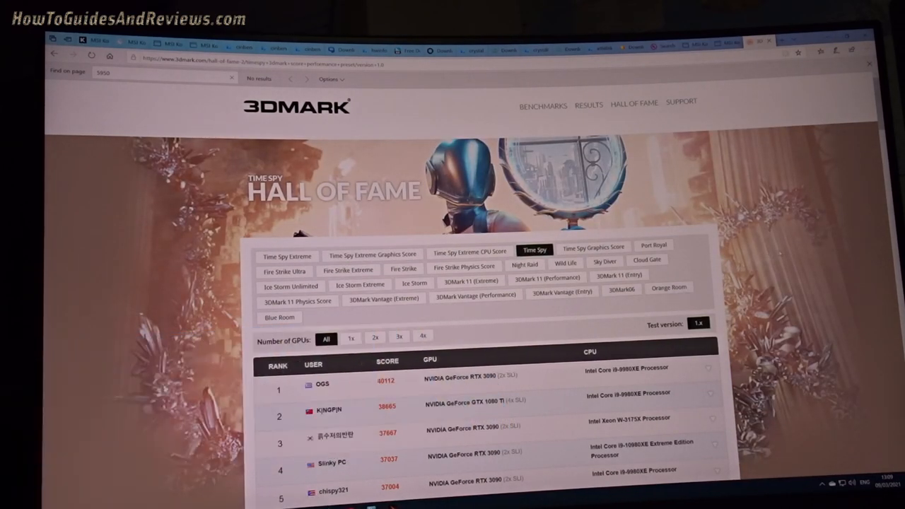
left_click(351, 339)
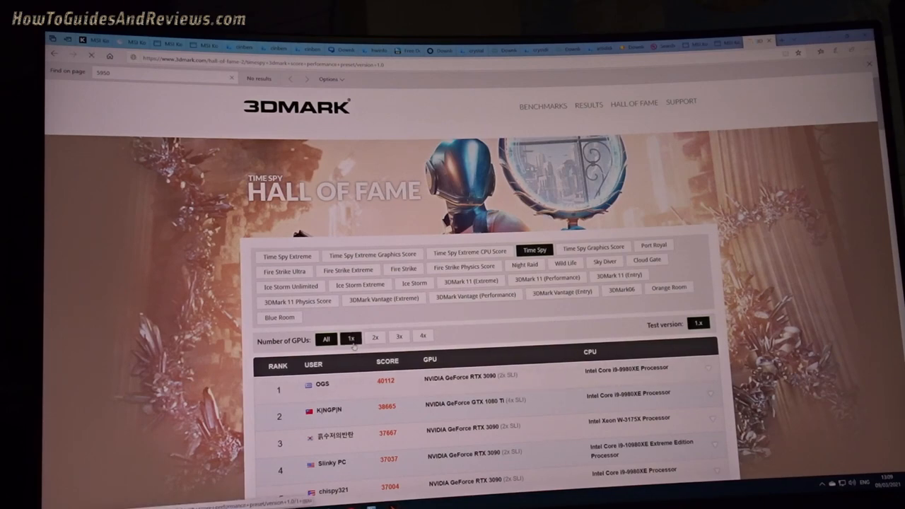
left_click(351, 338)
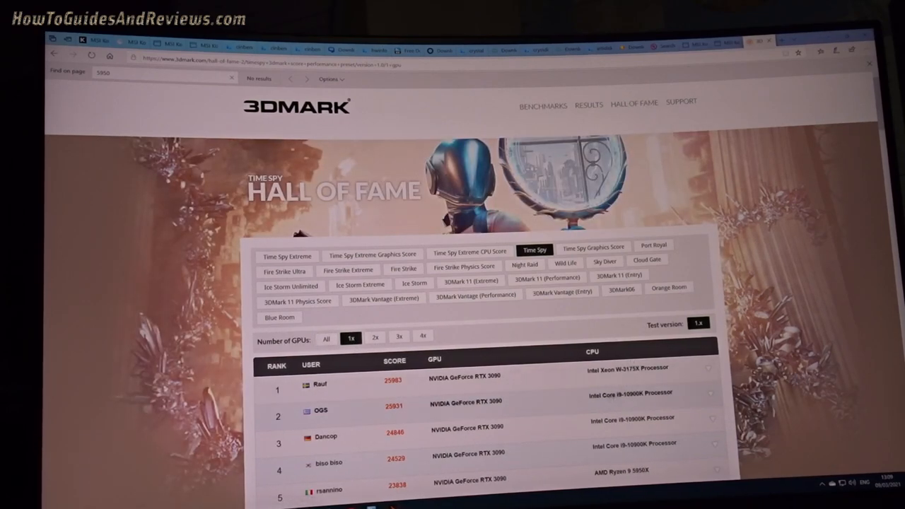
scroll("down", 3)
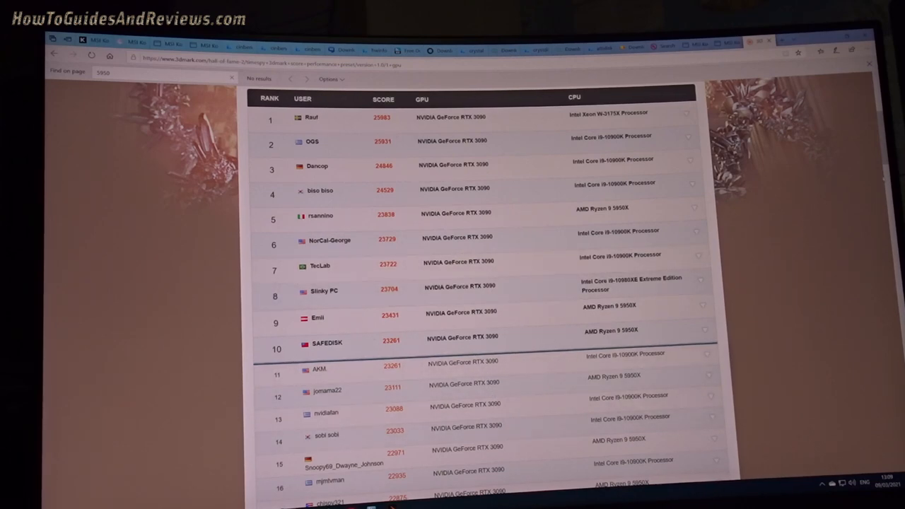
scroll("down", 3)
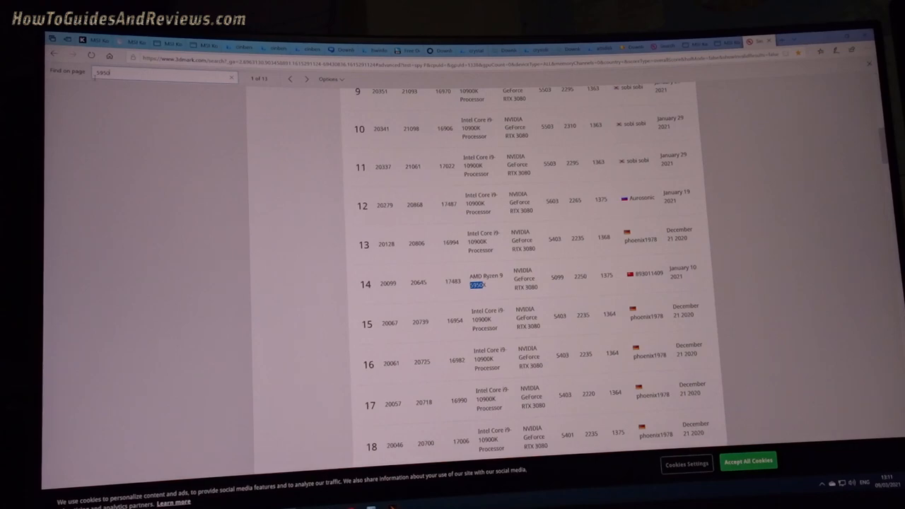
Step: Find '5950' among RTX 3080 Time Spy results and scroll back to the 21,177 top score
type("5950")
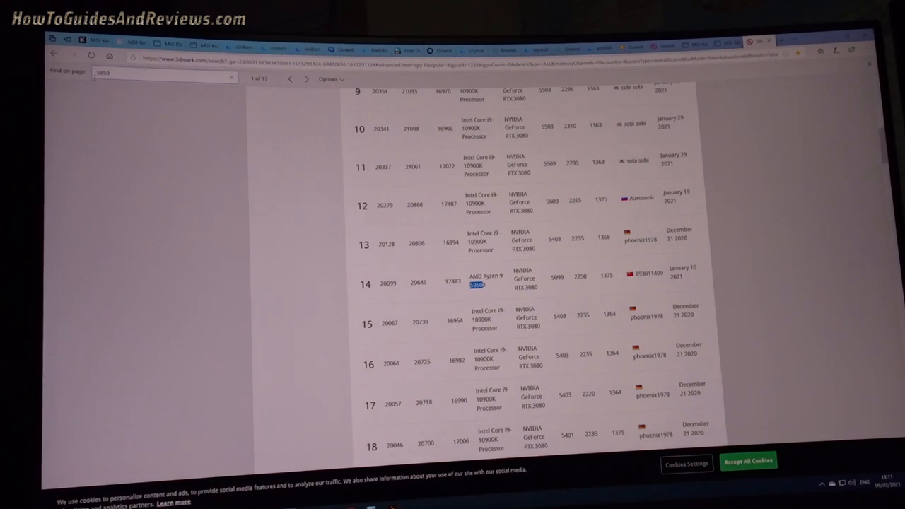
type("d")
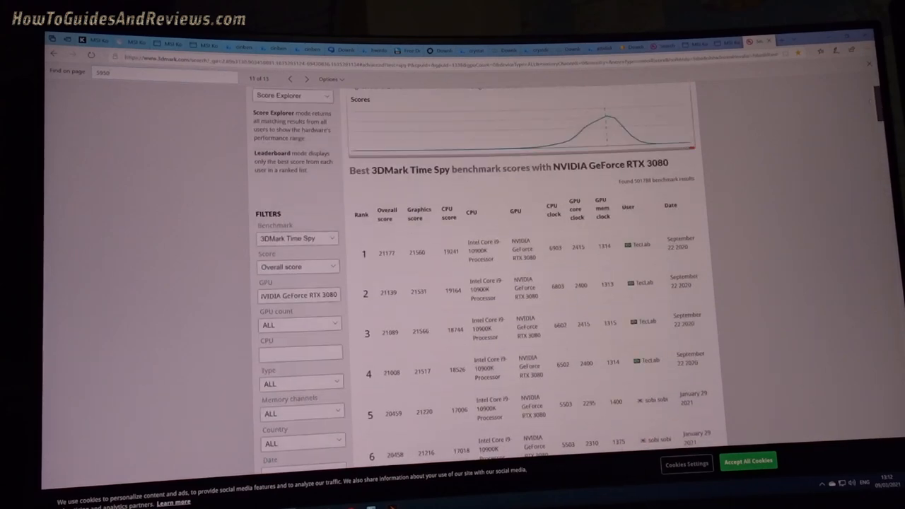
scroll("down", 3)
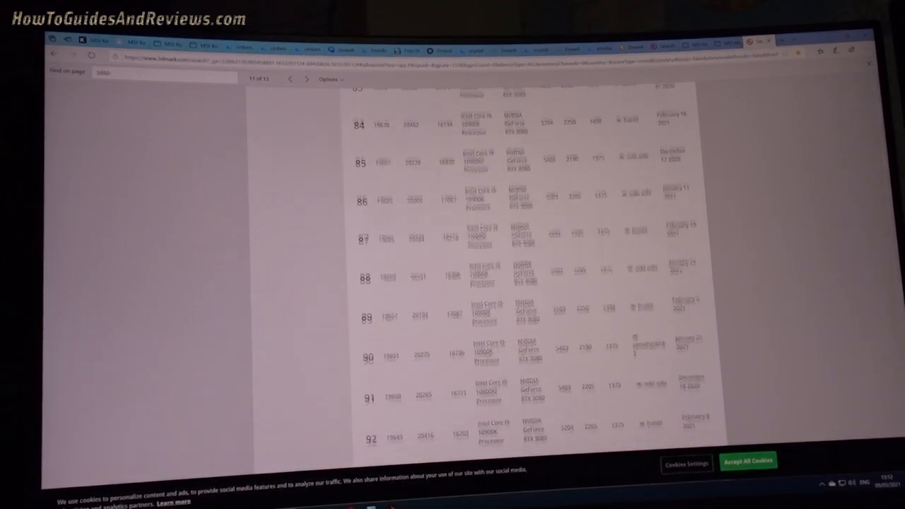
scroll("down", 3)
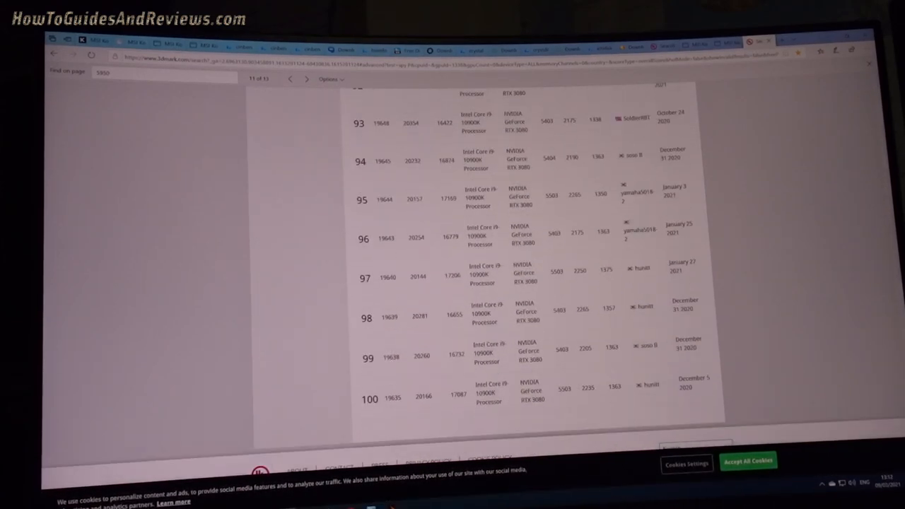
scroll("up", 3)
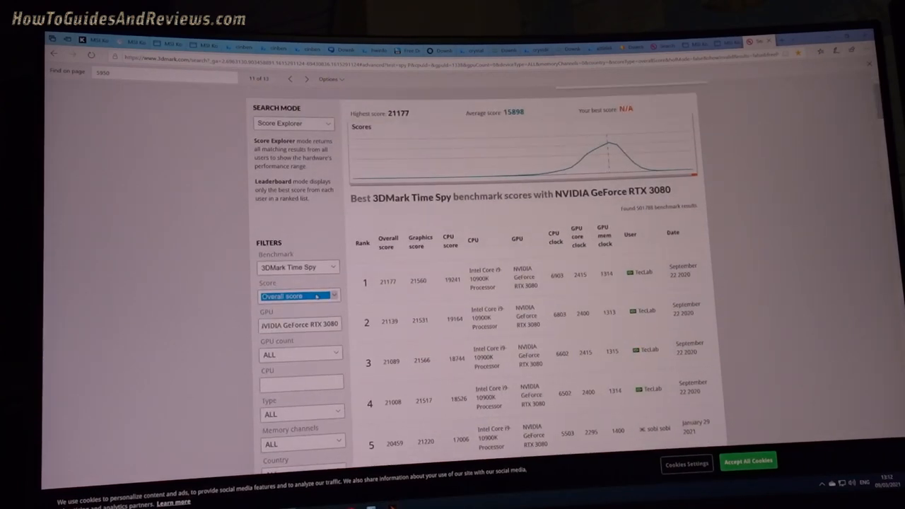
Step: Choose Graphics score in the Score filter dropdown and scroll the re-sorted results
left_click(298, 295)
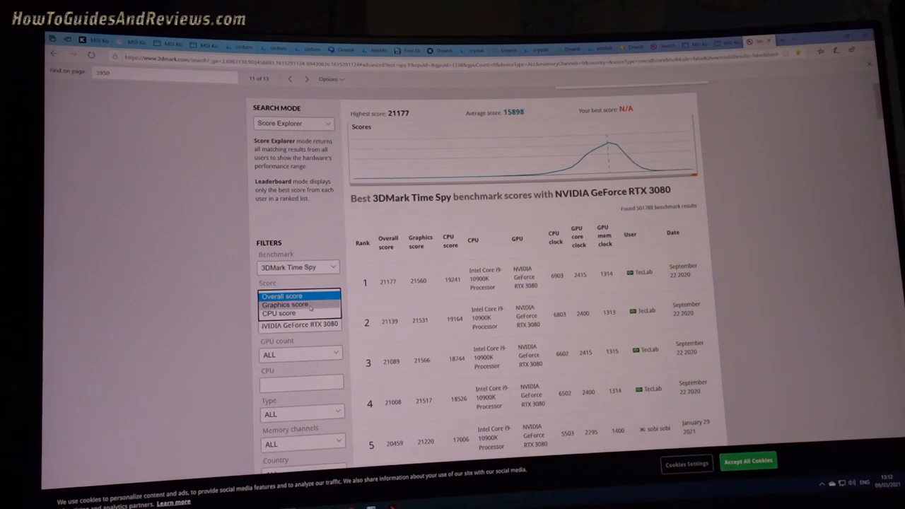
left_click(285, 304)
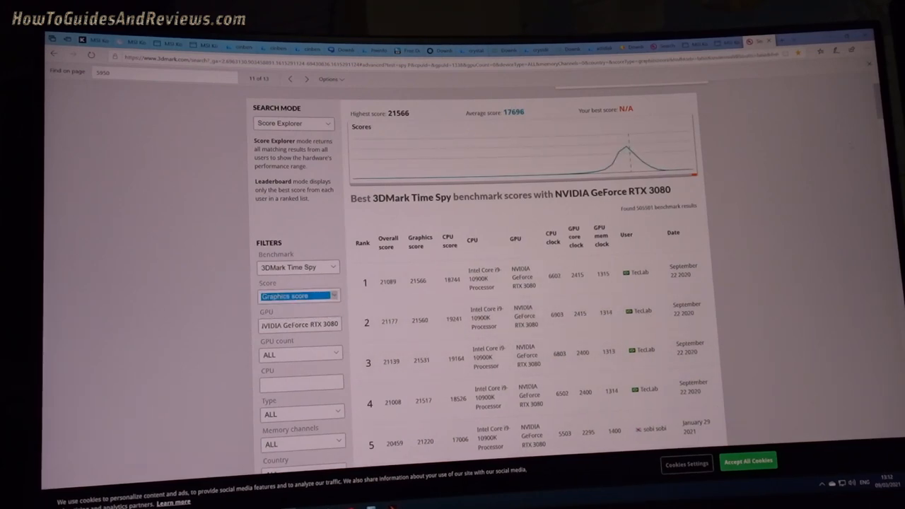
scroll("down", 3)
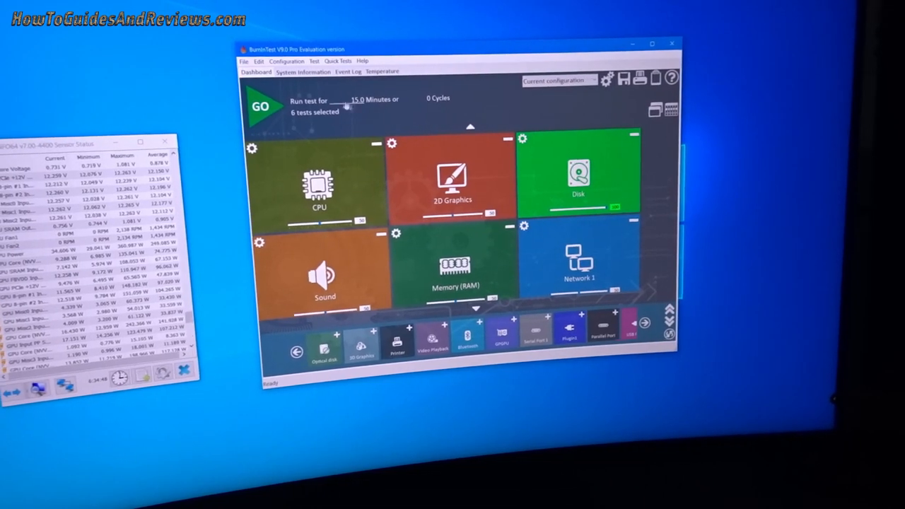
Step: Start the six BurnInTest tests and confirm the 'Getting ready to run' warning
left_click(260, 109)
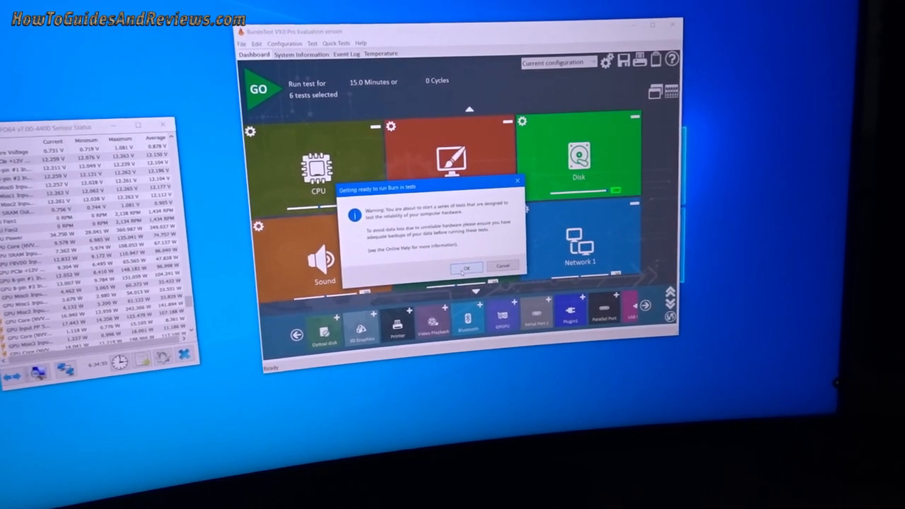
left_click(465, 267)
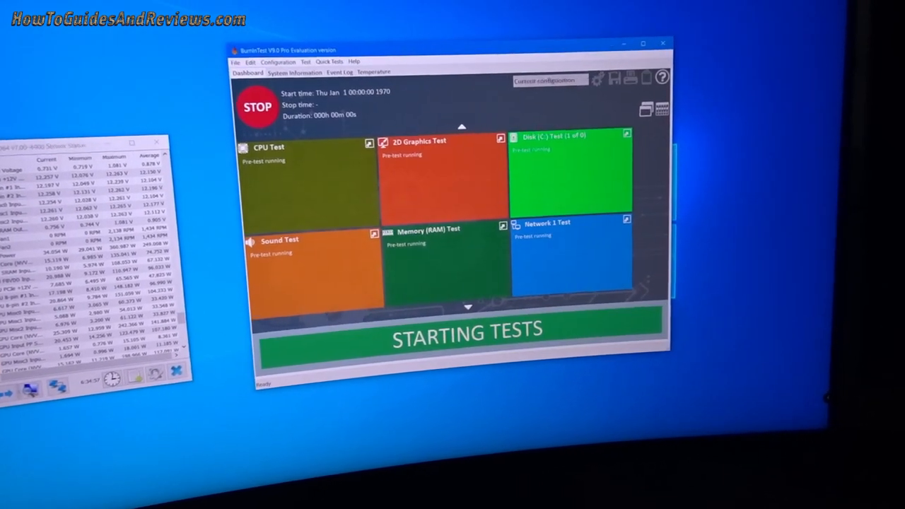